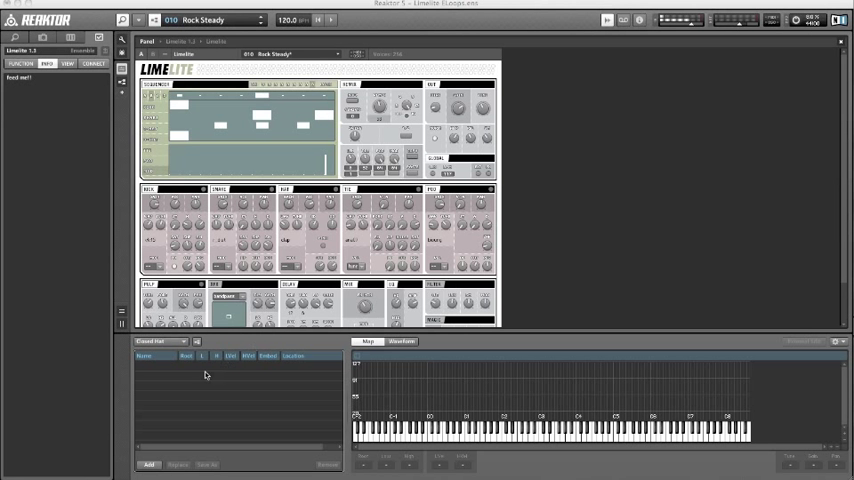
mouse_move(292, 426)
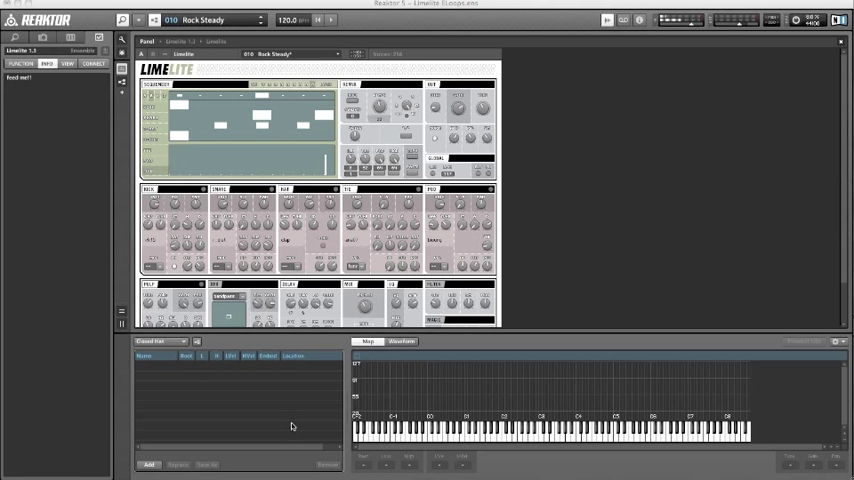
mouse_move(455, 402)
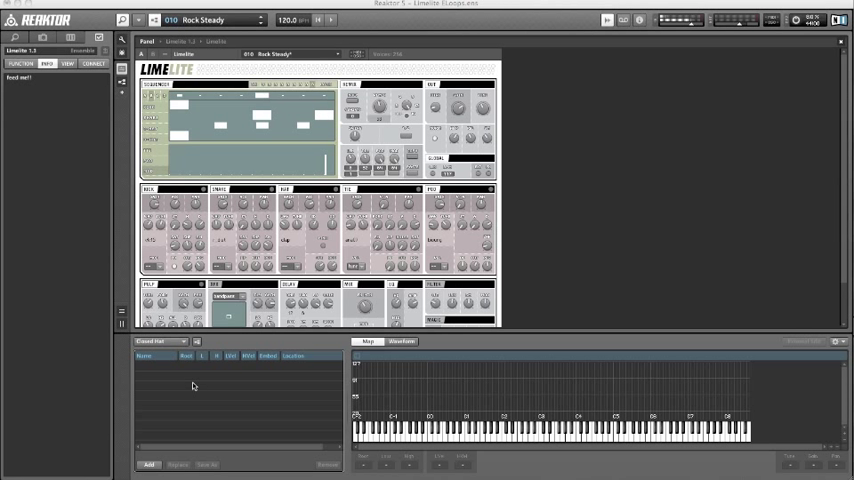
mouse_move(186, 385)
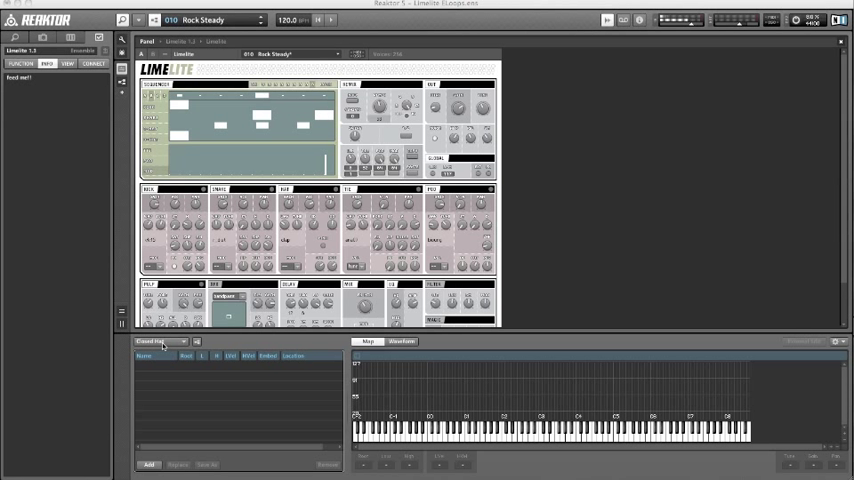
- Add Atmo02.wav to the empty closed hi-hat sample map on a single key
click(155, 342)
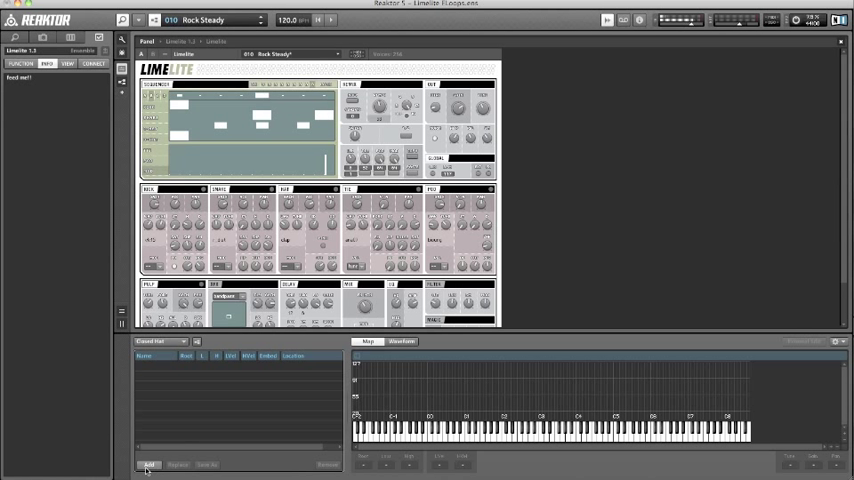
click(148, 464)
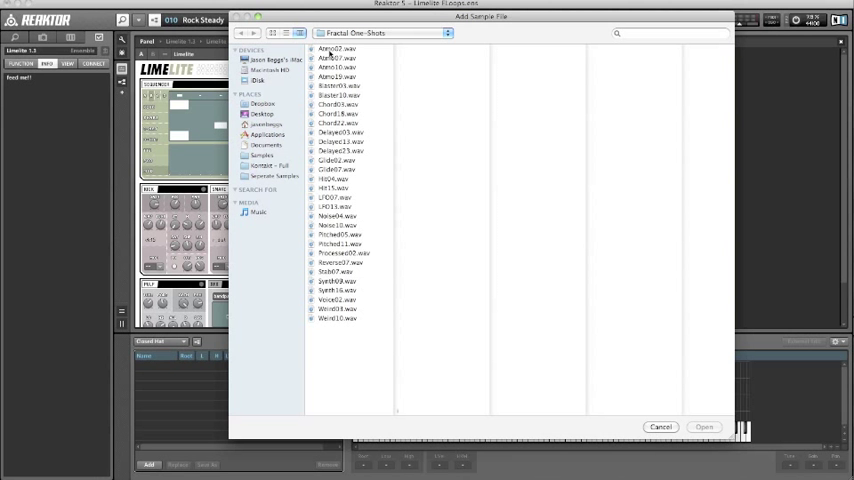
click(704, 427)
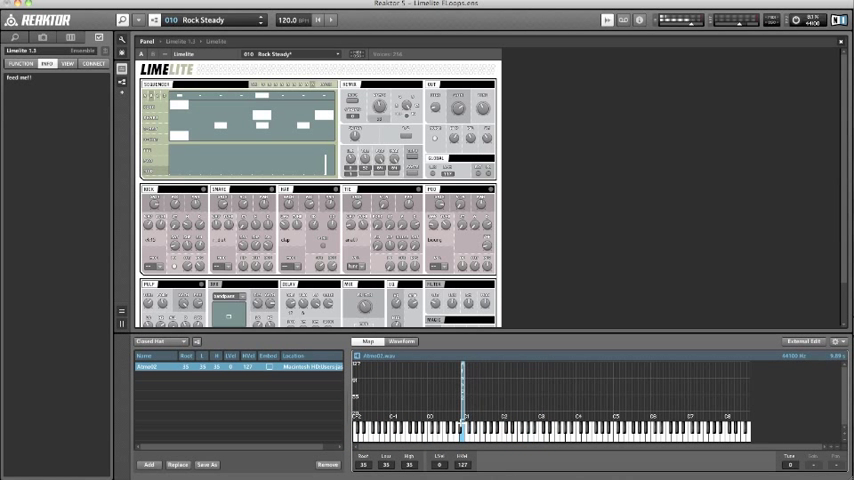
- Select the Atmo02 zone and extend its low key to 42, rooted at 43
click(487, 430)
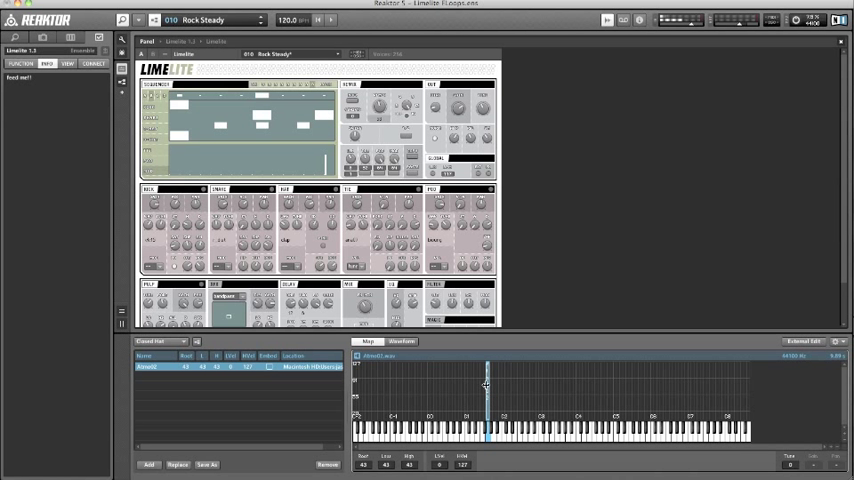
drag(485, 390, 467, 390)
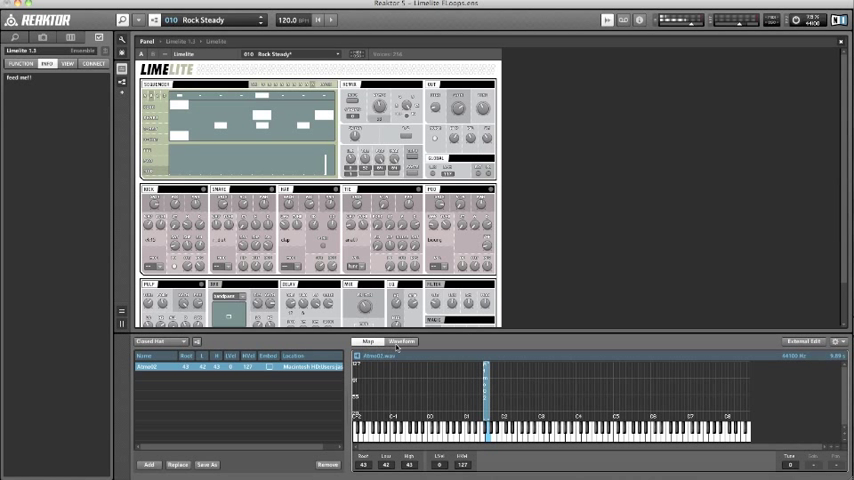
- Review the Atmo02 waveform, then return to the Map view
click(401, 342)
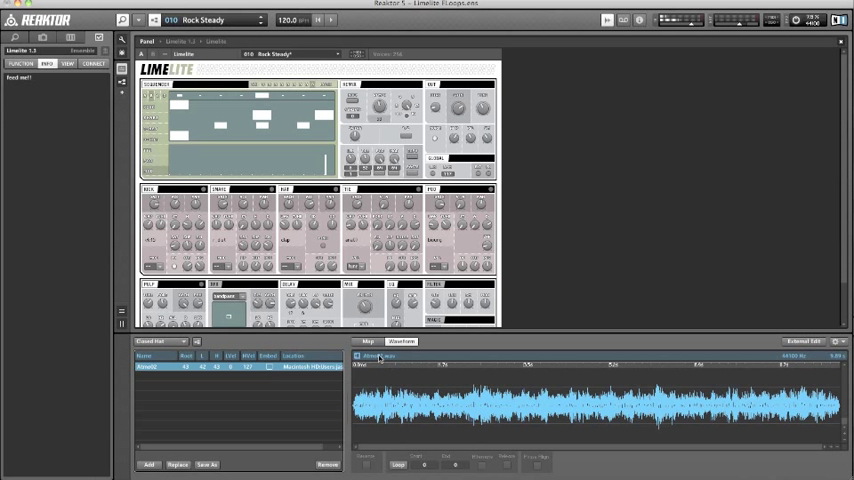
click(368, 341)
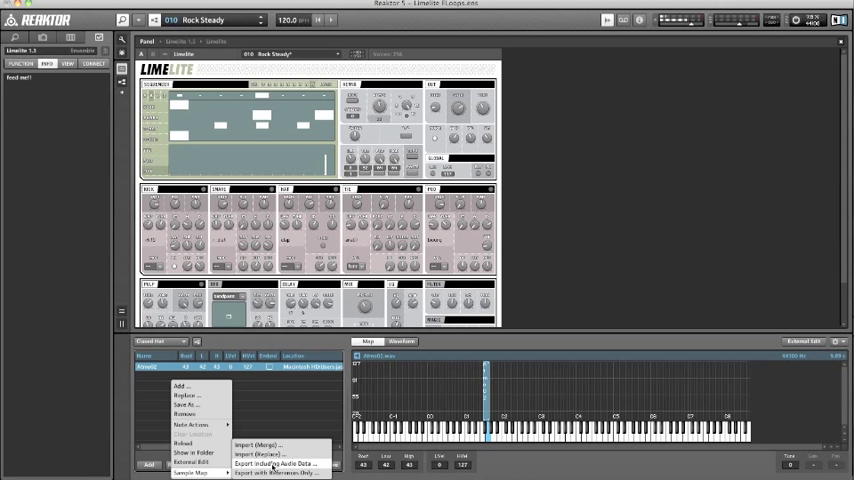
click(280, 462)
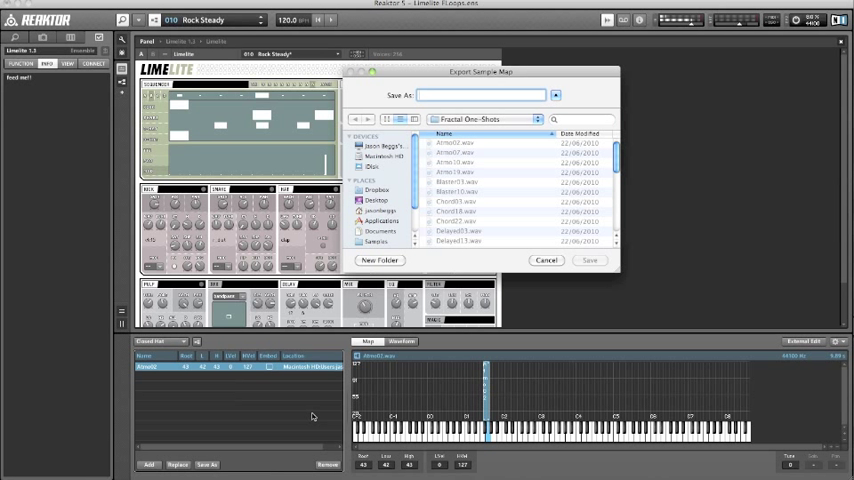
mouse_move(386, 404)
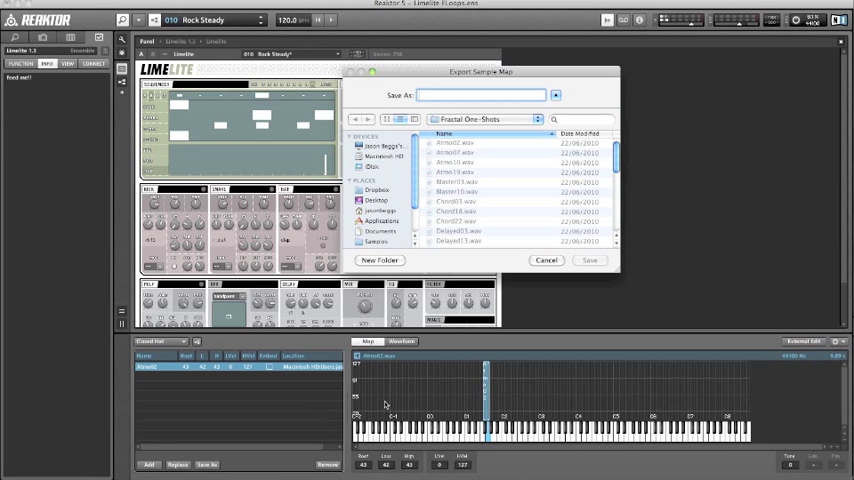
click(546, 260)
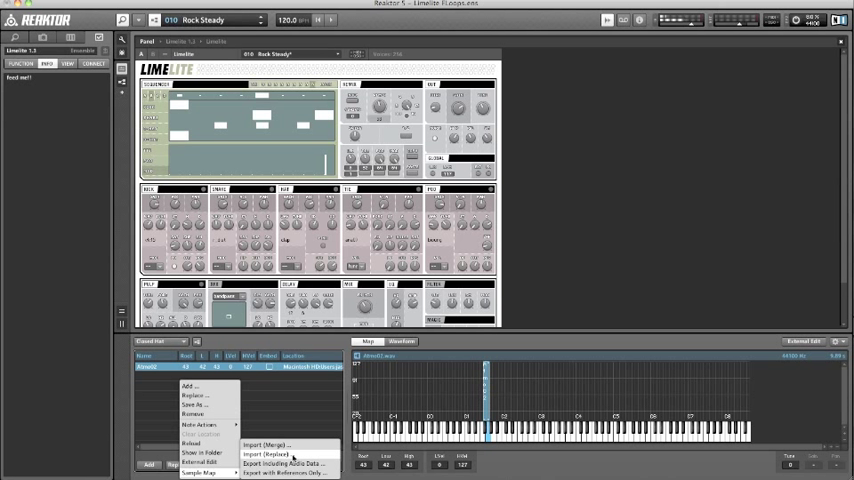
- Import Kicks.map from Desktop > Samples > MrTheBigMan – VIP > Native Instruments, replacing Atmo02
click(268, 455)
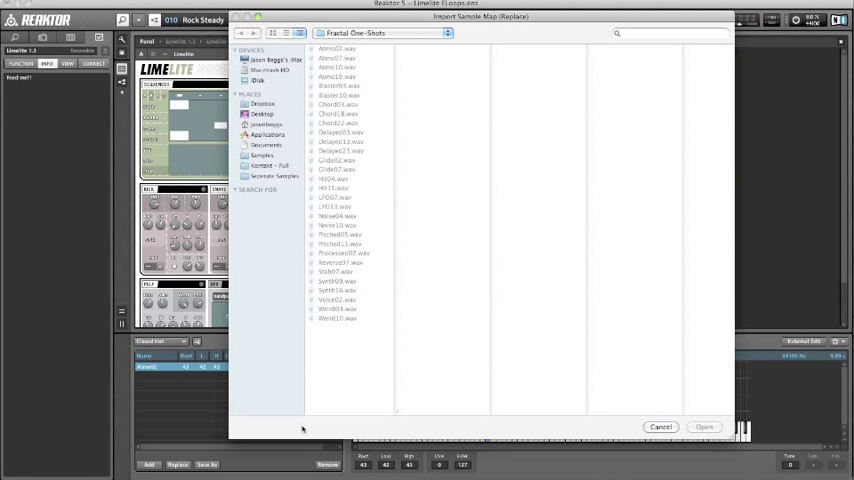
click(262, 114)
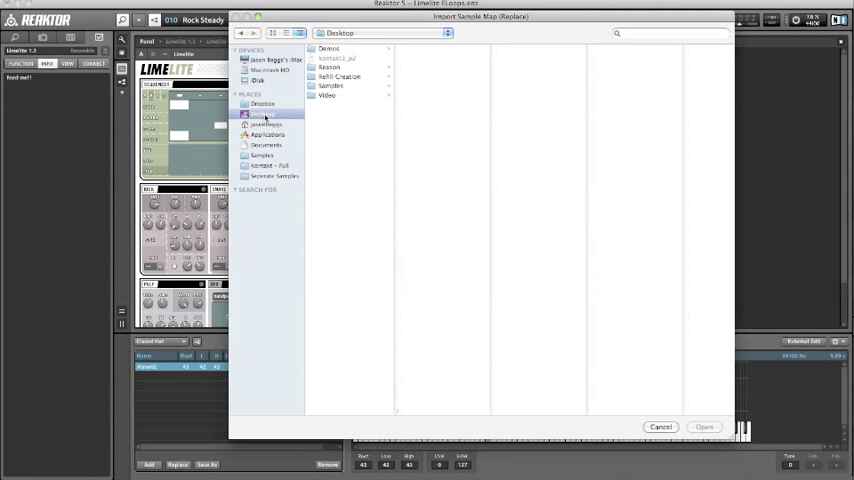
click(330, 85)
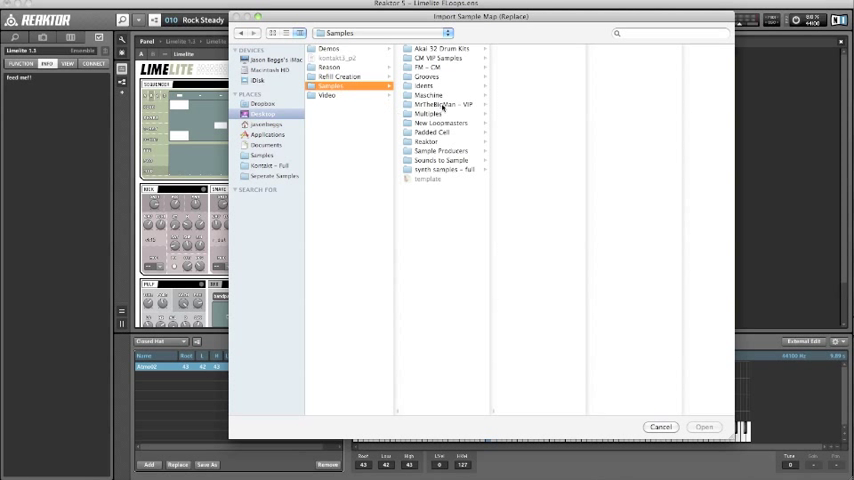
click(440, 104)
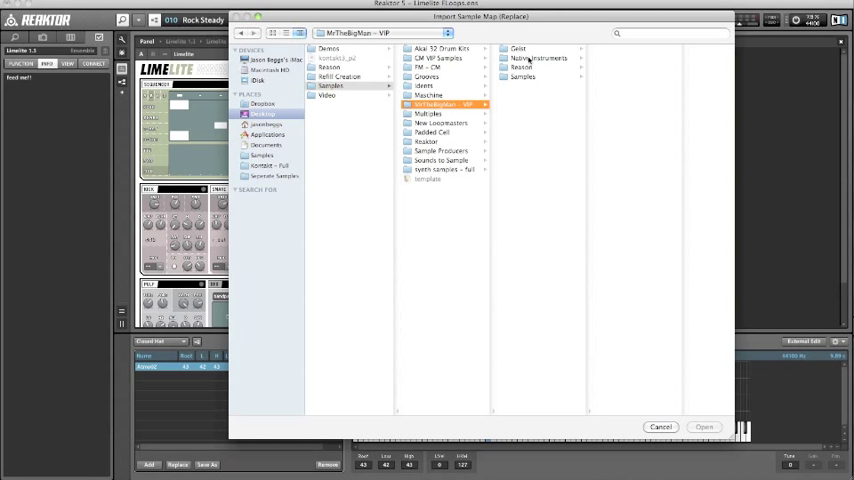
click(540, 58)
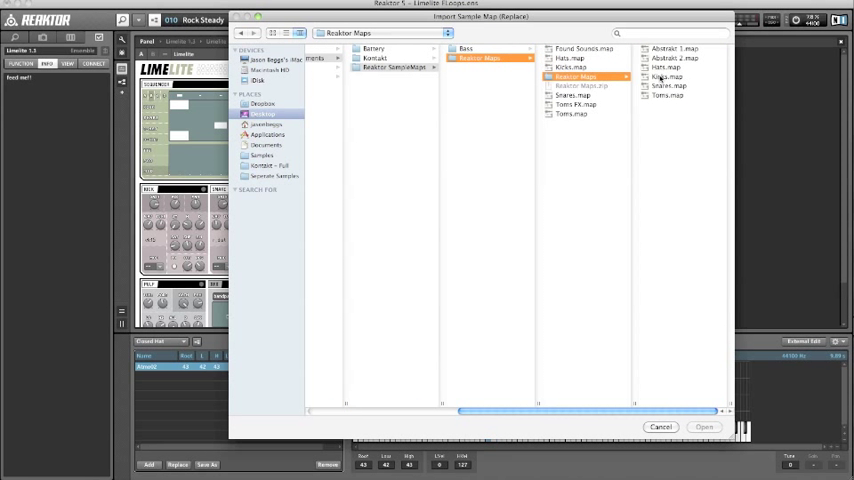
click(661, 427)
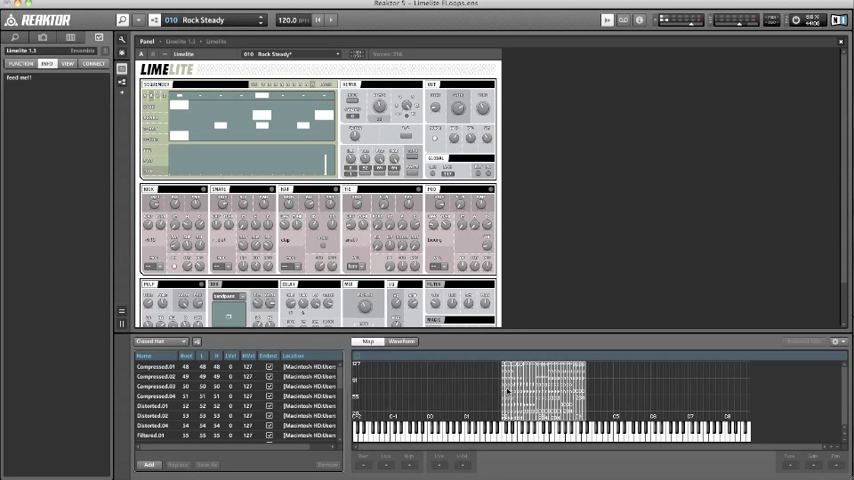
mouse_move(456, 384)
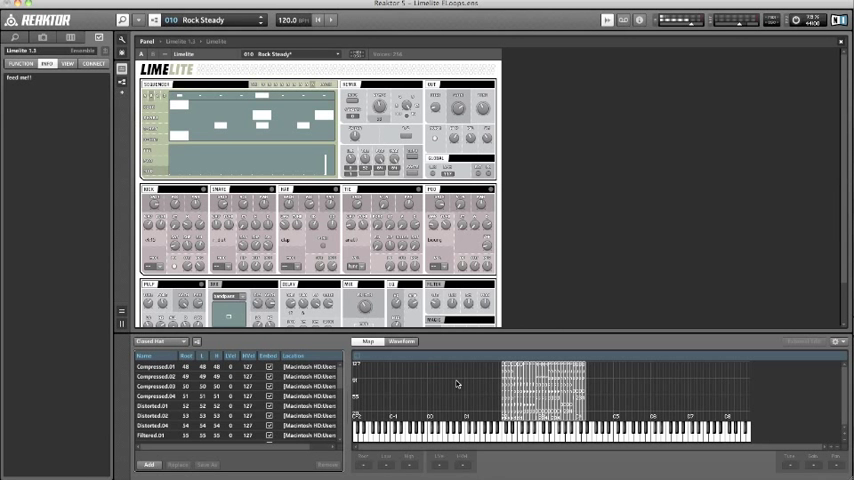